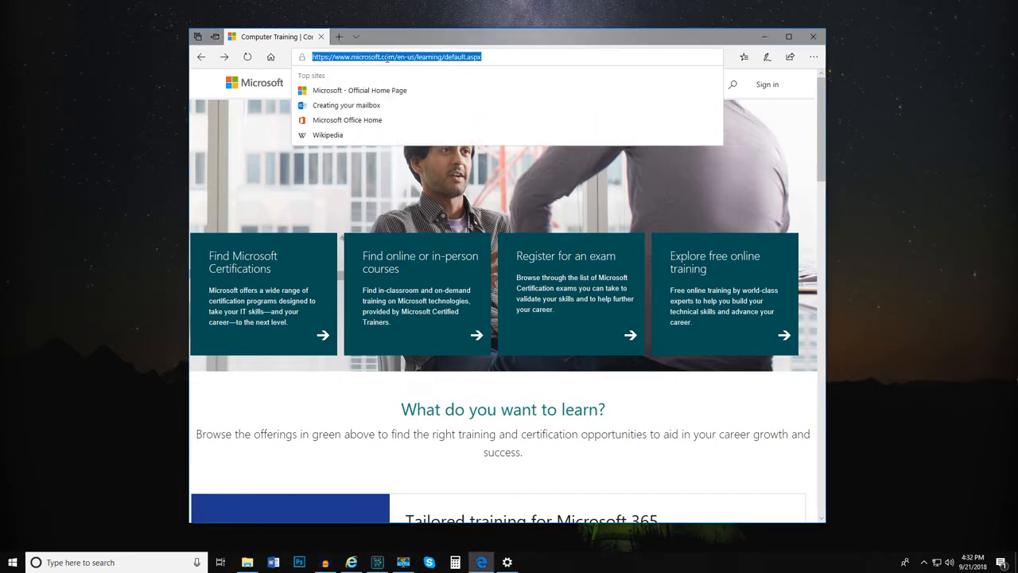
pyautogui.write('www.outlook.com')
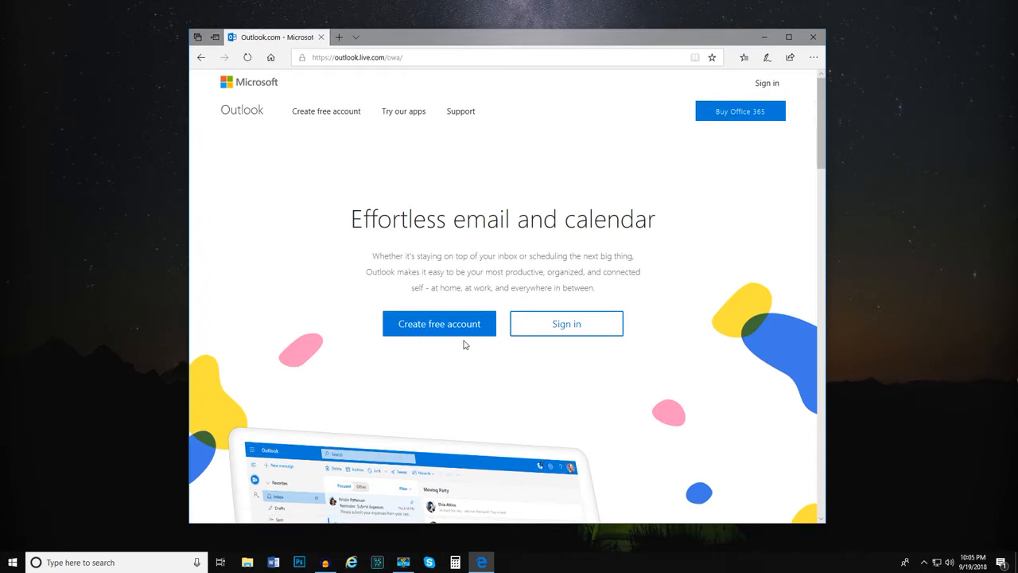
# - Start a free account with the name 'bdeen', then replace the taken name with 'epeel' and continue
pyautogui.click(439, 324)
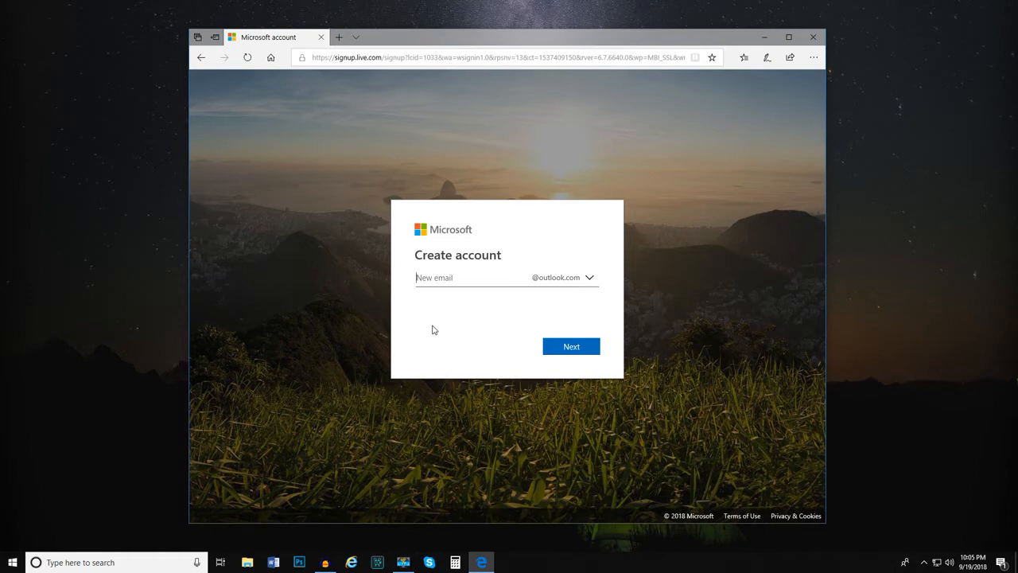
pyautogui.write('bdeen')
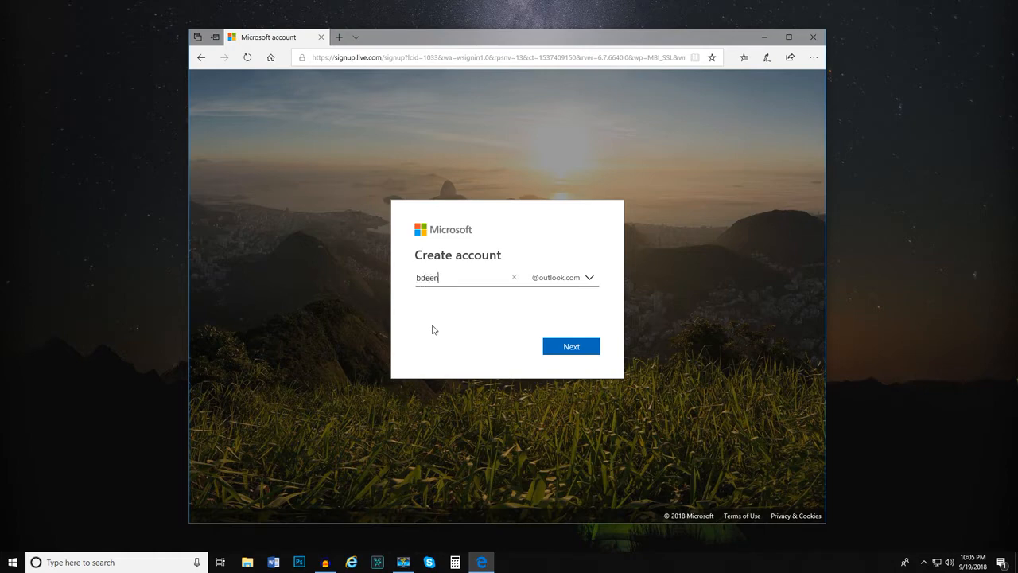
pyautogui.click(571, 346)
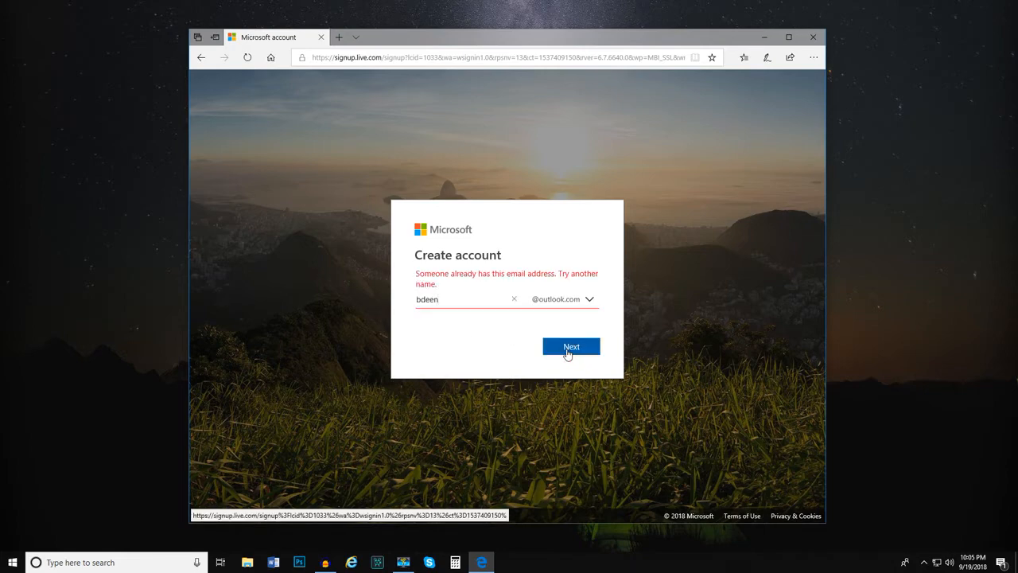
pyautogui.doubleClick(427, 299)
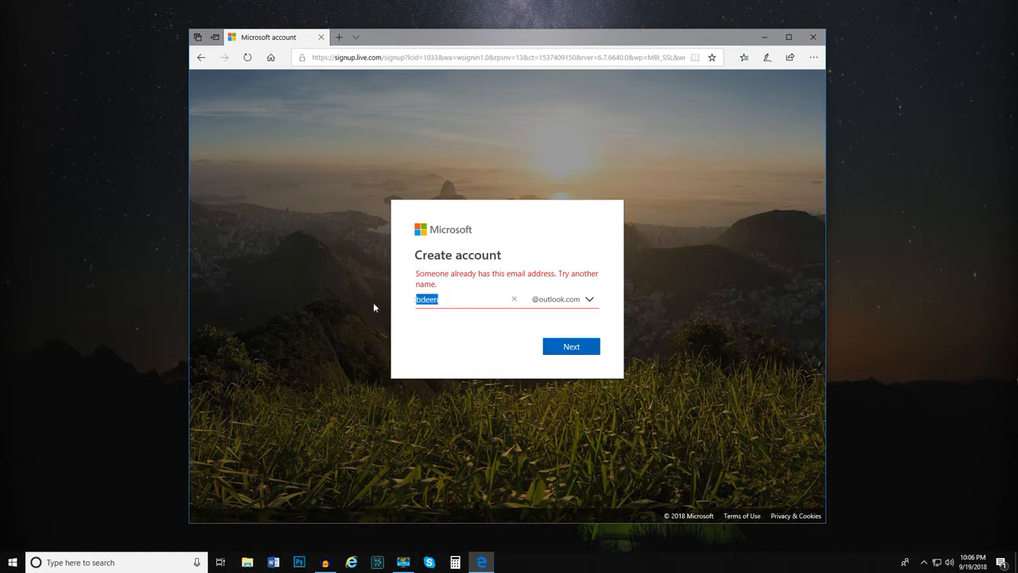
pyautogui.write('epeeler1')
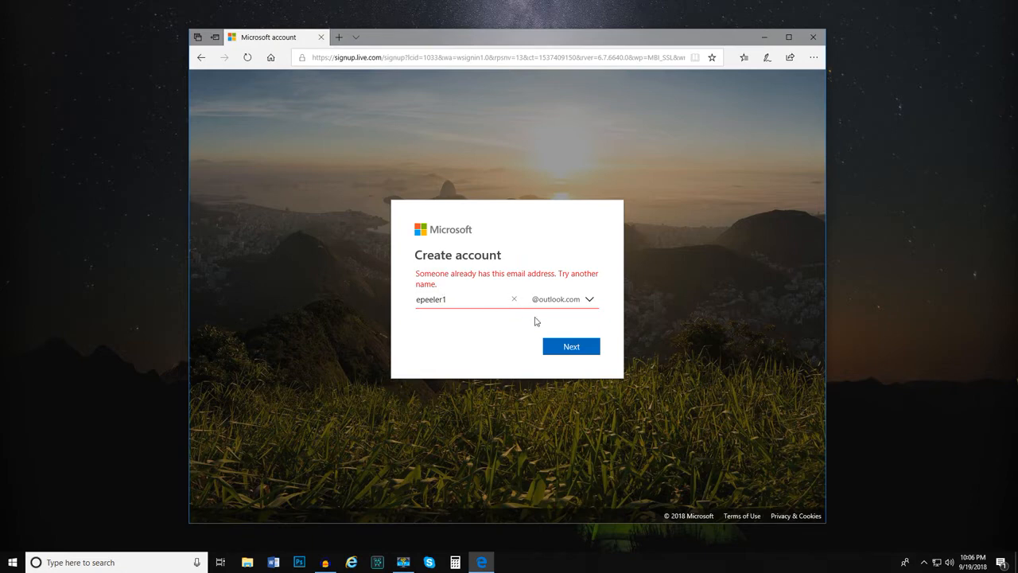
pyautogui.click(571, 347)
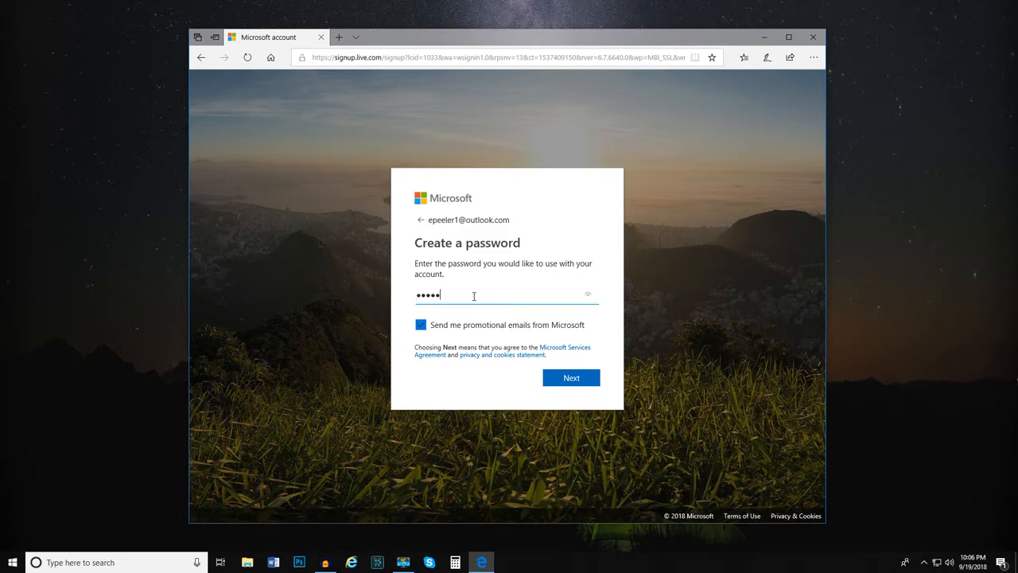
# - Enter a password for the new Outlook.com account
pyautogui.write('••')
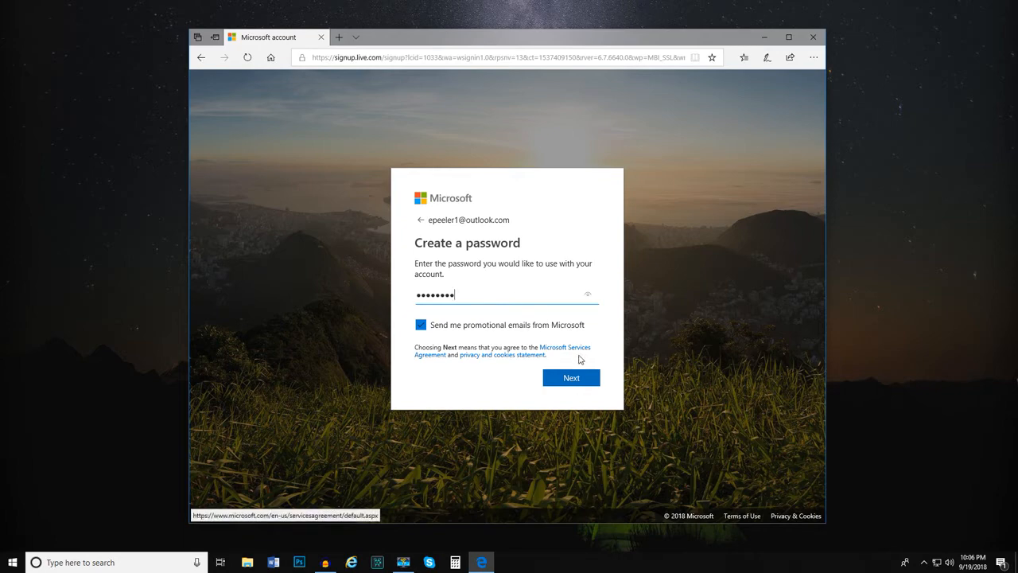
pyautogui.click(571, 377)
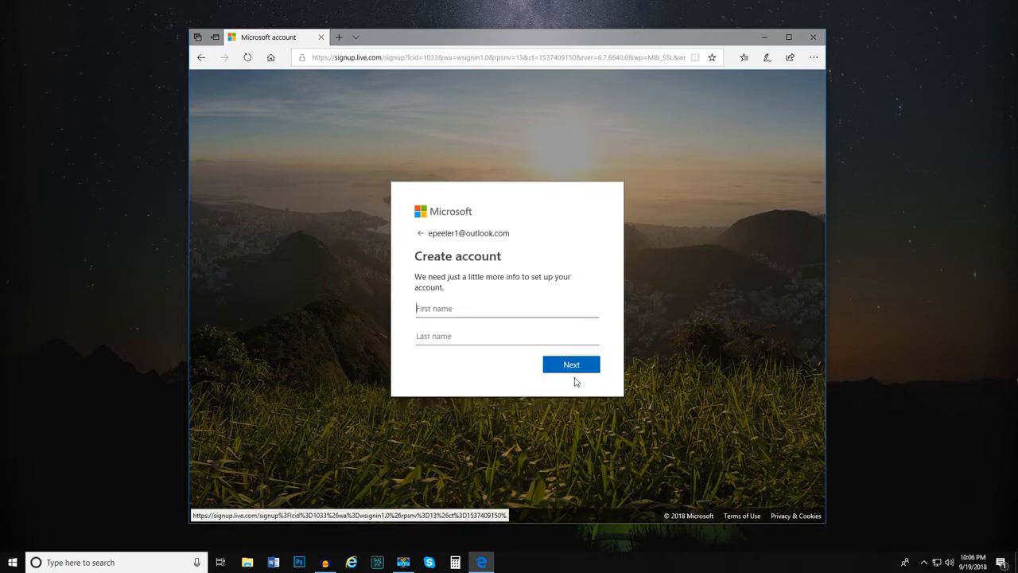
pyautogui.write('Edgar')
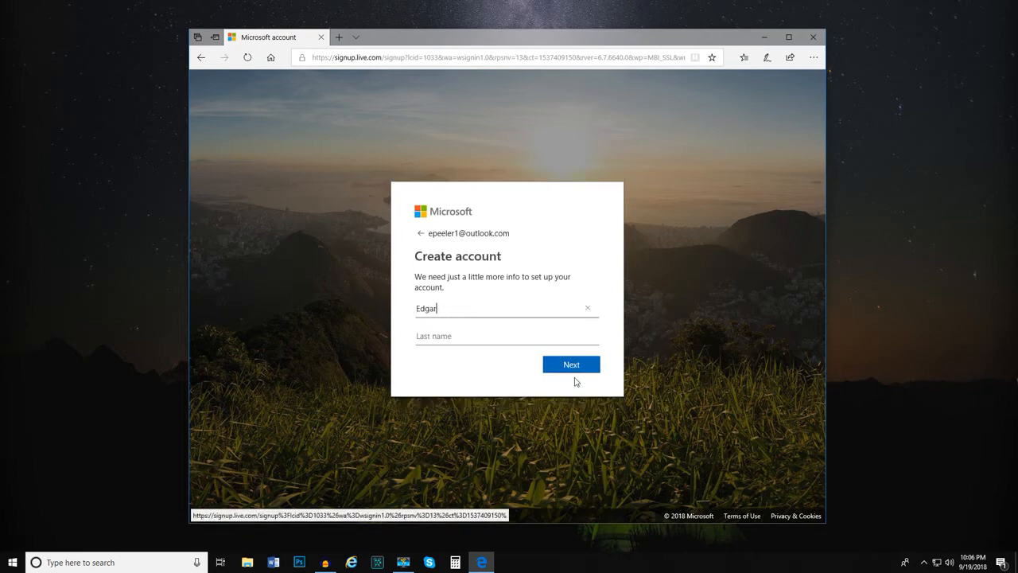
pyautogui.write('Peeler')
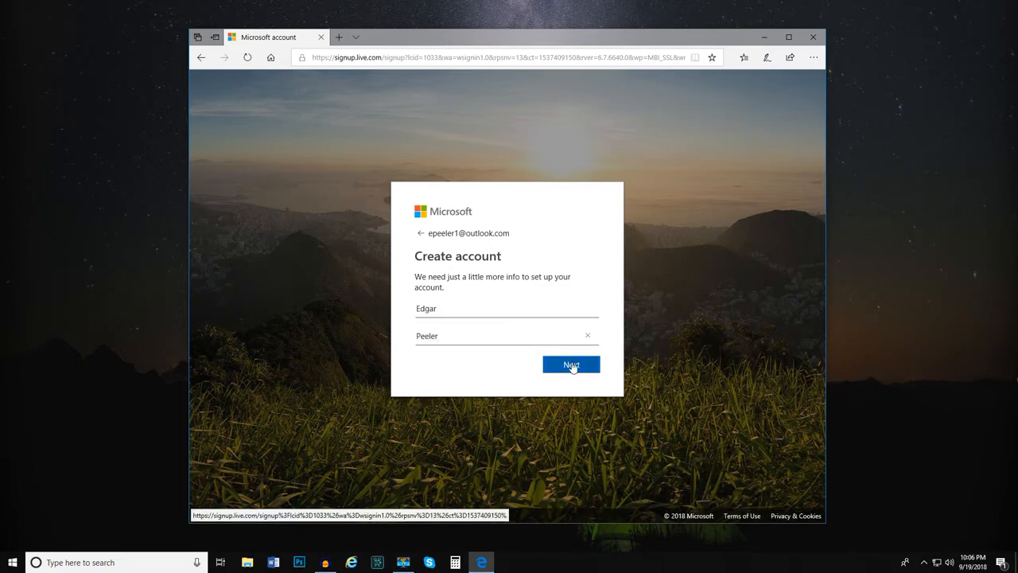
# - Submit the name, then set a March birthdate with birth year for United States and continue
pyautogui.click(571, 364)
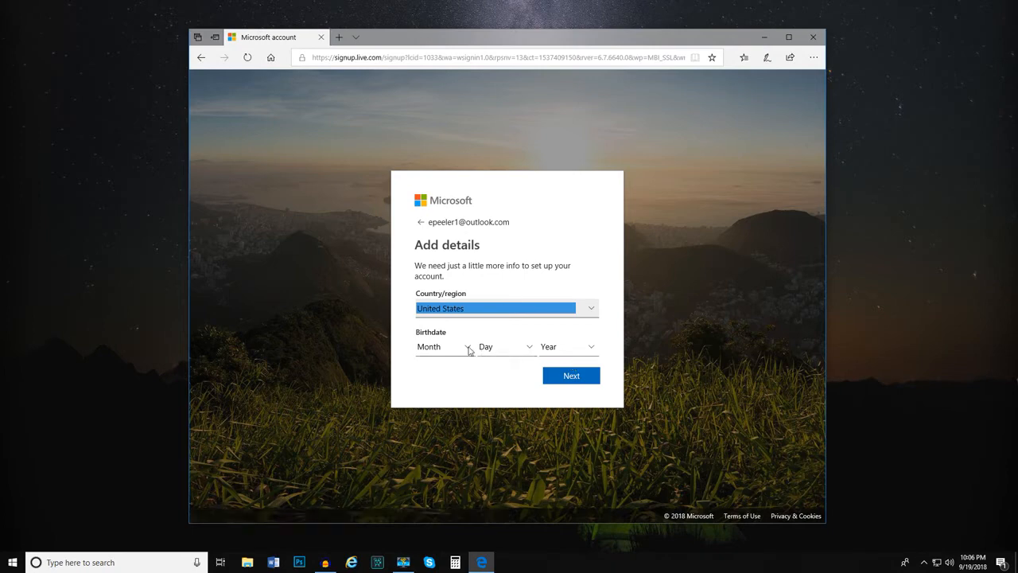
pyautogui.click(446, 347)
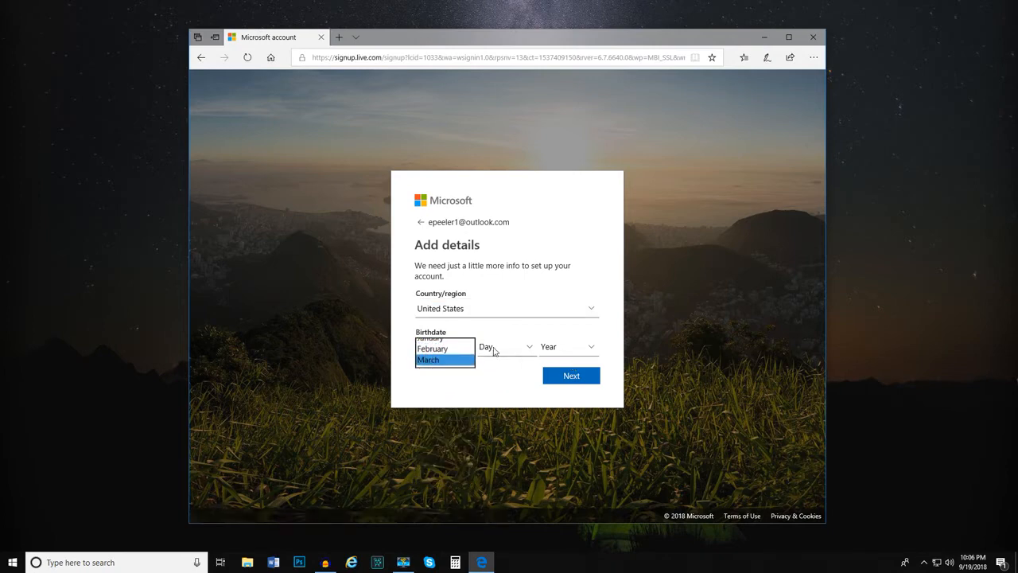
pyautogui.click(428, 360)
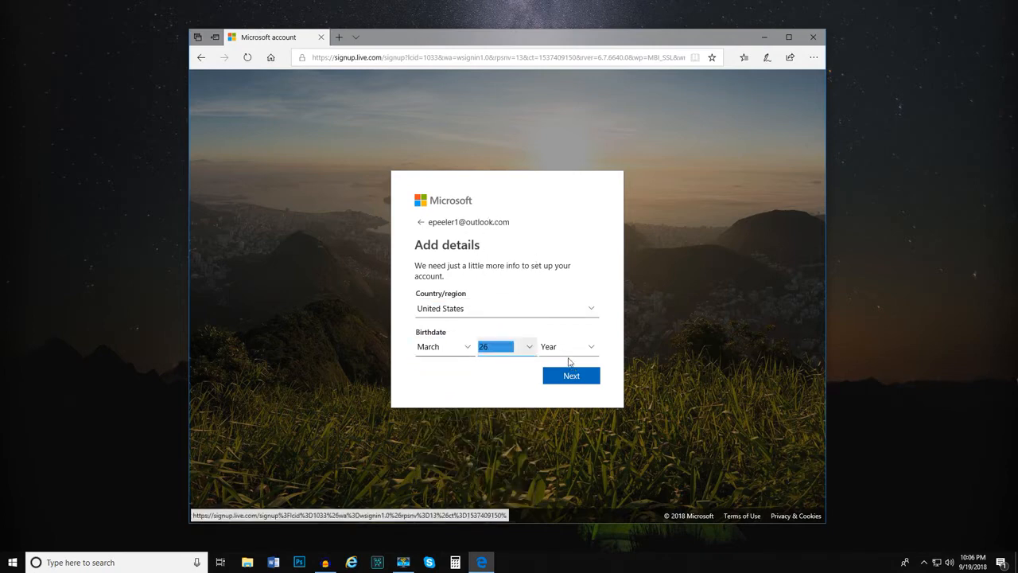
pyautogui.click(566, 347)
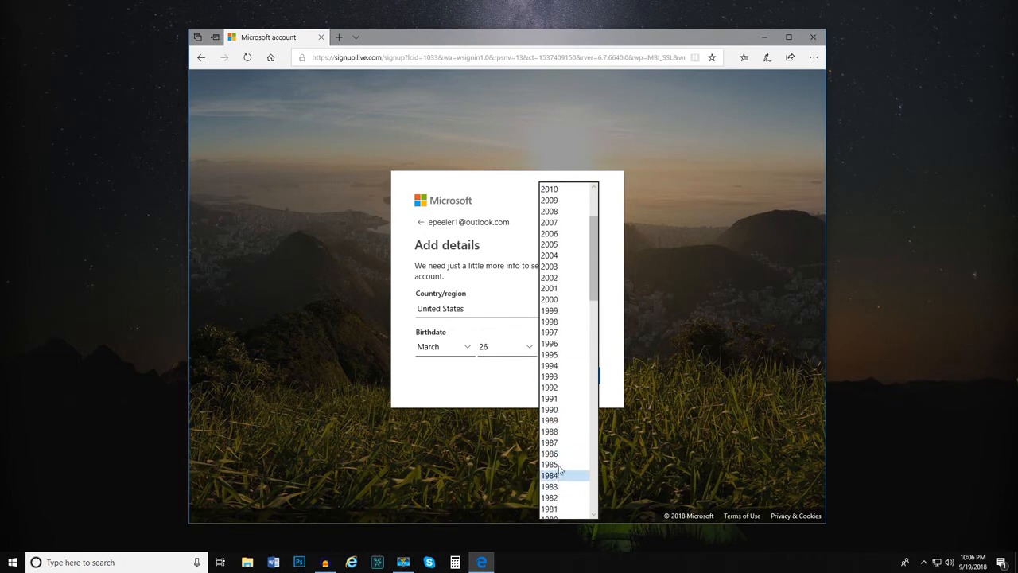
pyautogui.click(549, 464)
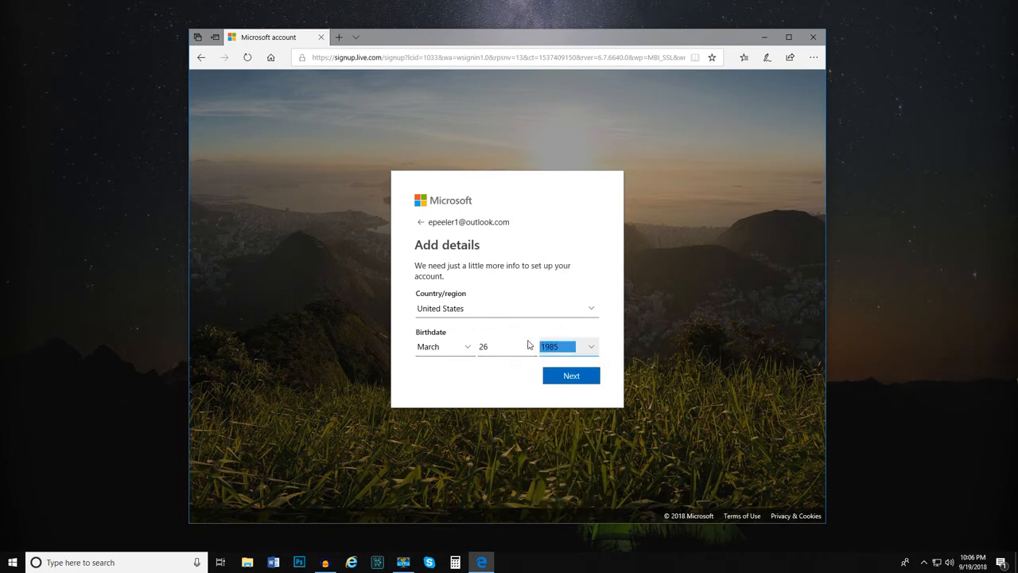
pyautogui.click(571, 376)
pyautogui.write('yys')
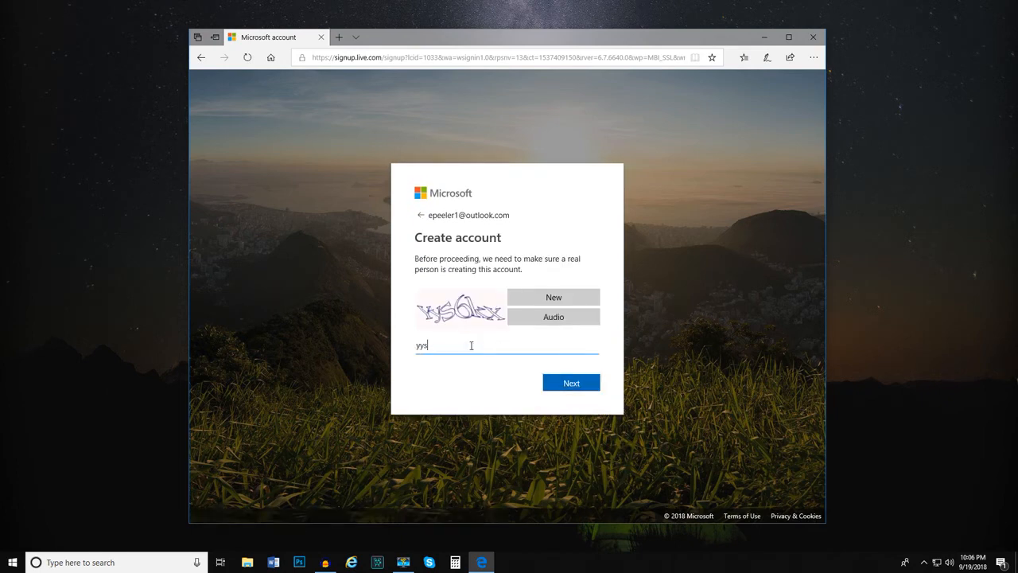
# - Submit the CAPTCHA characters to complete account verification
pyautogui.click(571, 382)
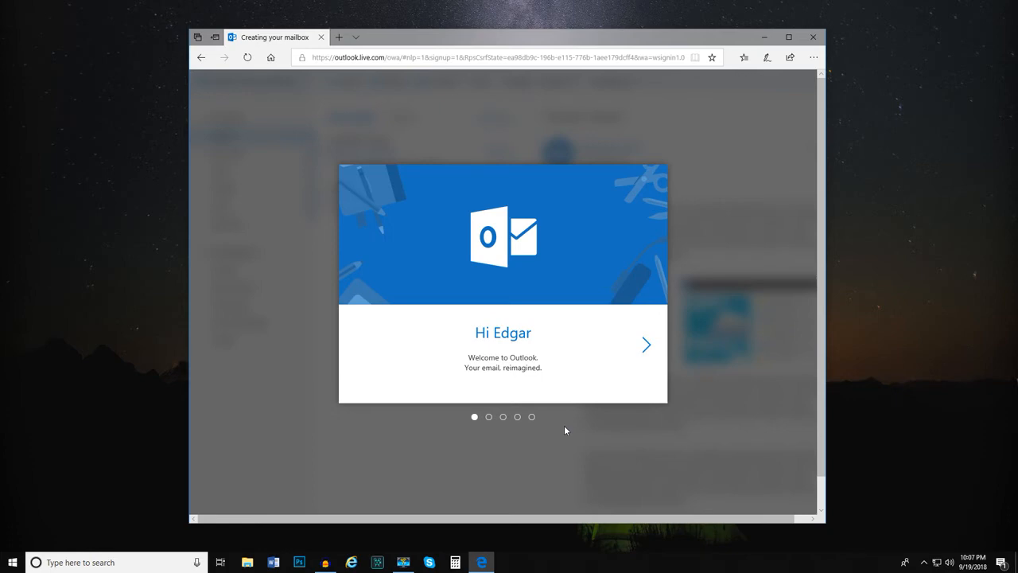
pyautogui.moveTo(645, 349)
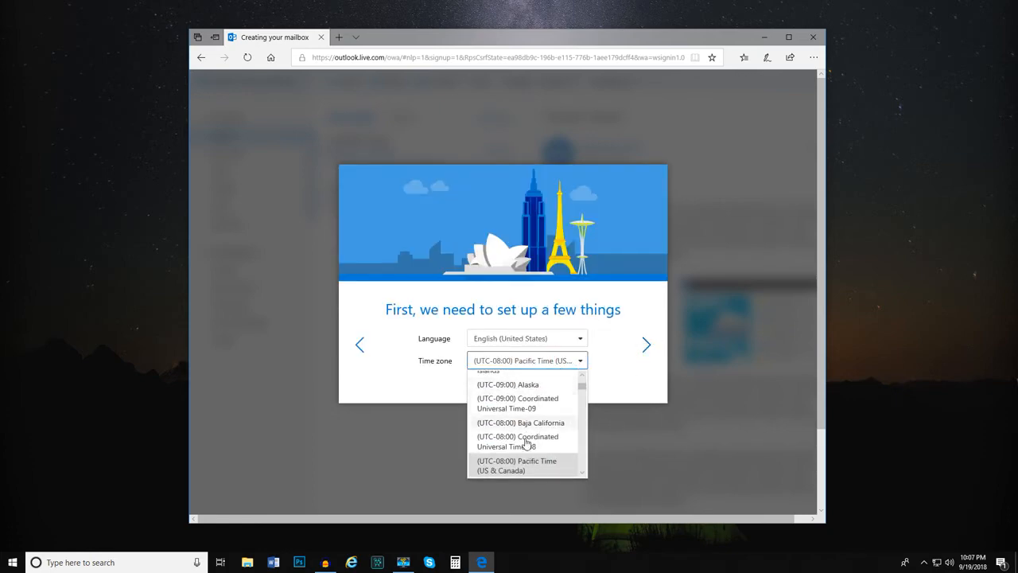
# - Choose the UTC-08:00 Coordinated Universal Time zone and apply a colour theme
pyautogui.click(517, 440)
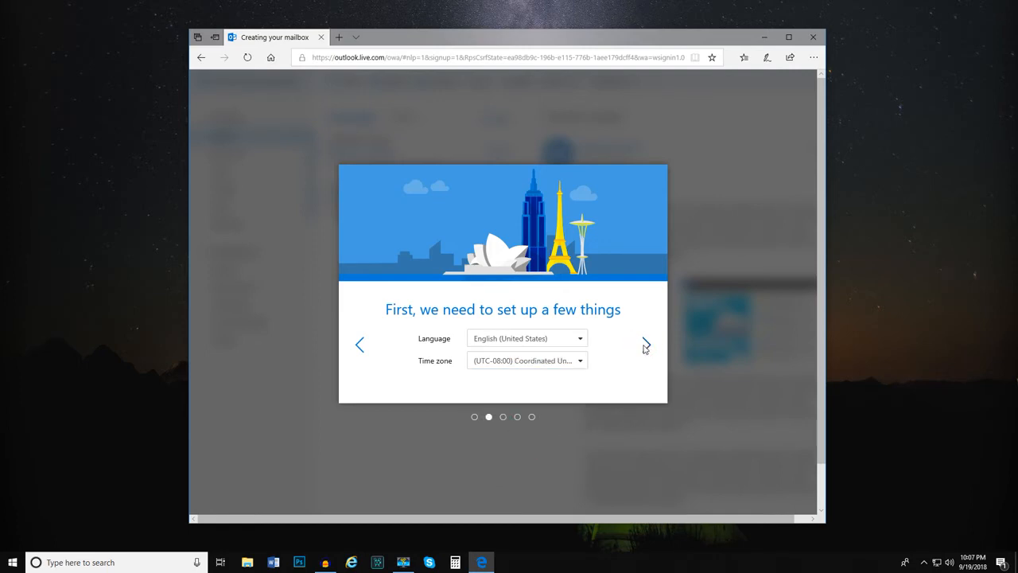
pyautogui.click(645, 343)
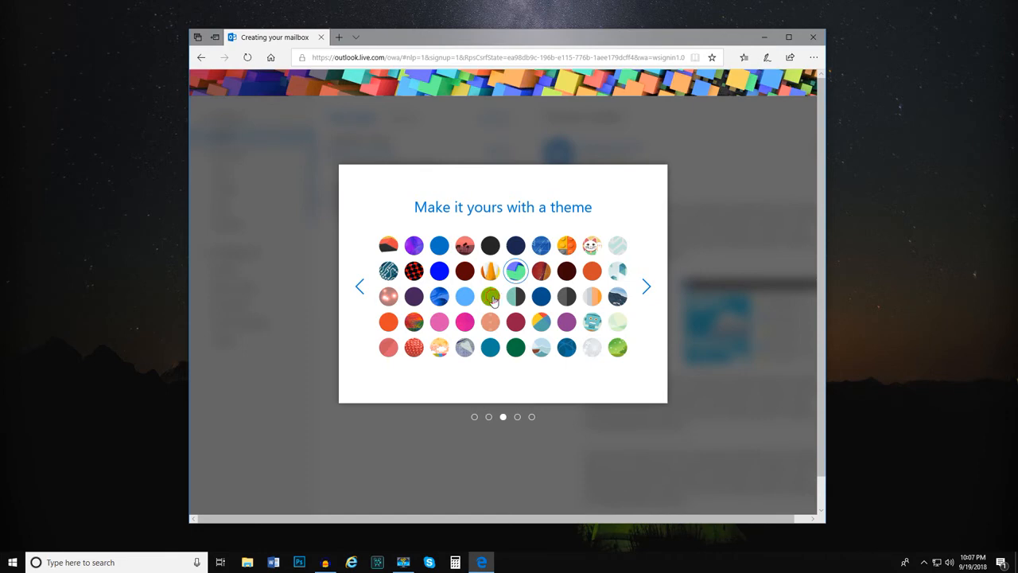
pyautogui.click(646, 286)
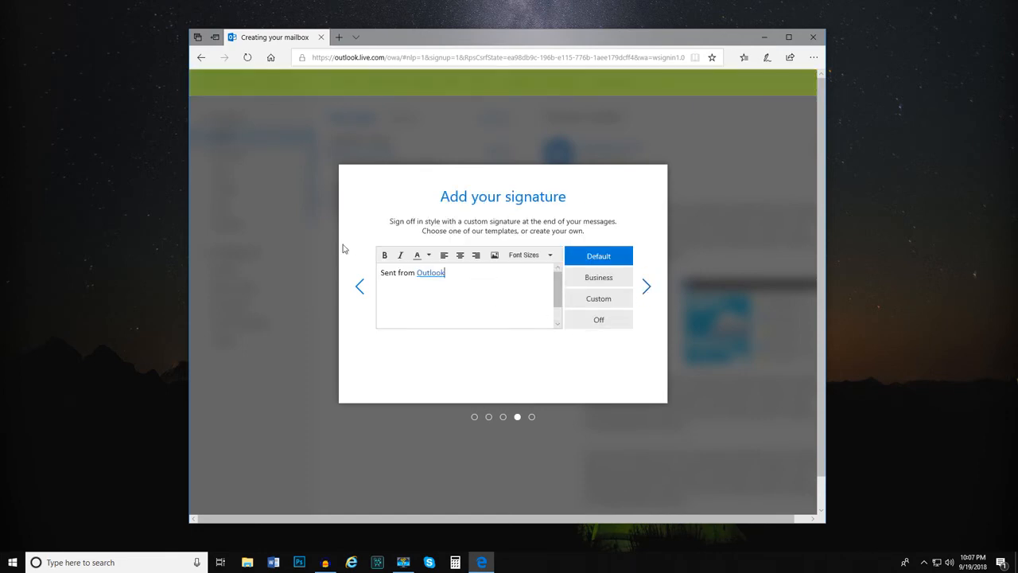
# - Set a custom thank-you signature and finish the tour with Let's go to enter the inbox
pyautogui.click(598, 299)
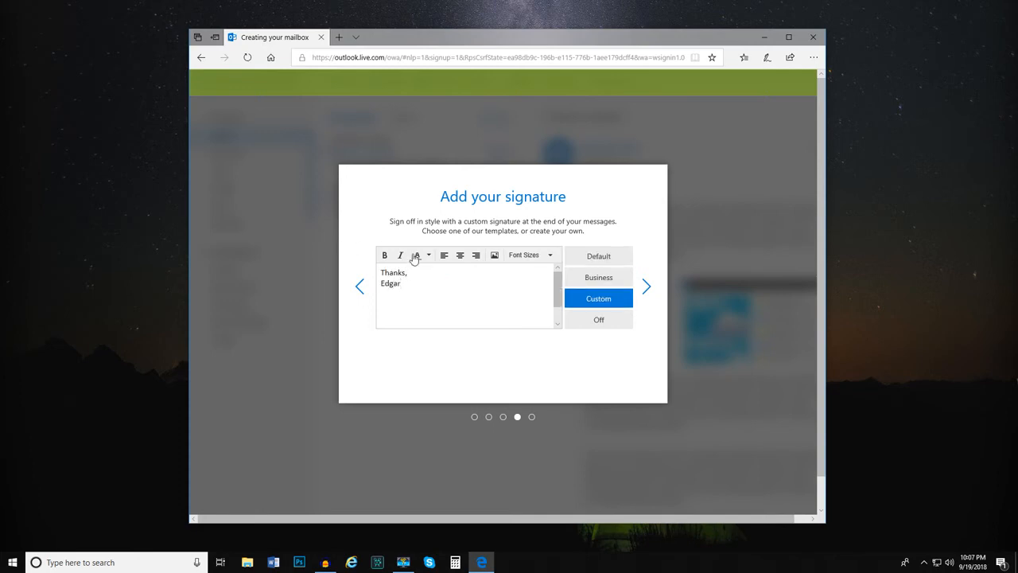
pyautogui.click(646, 287)
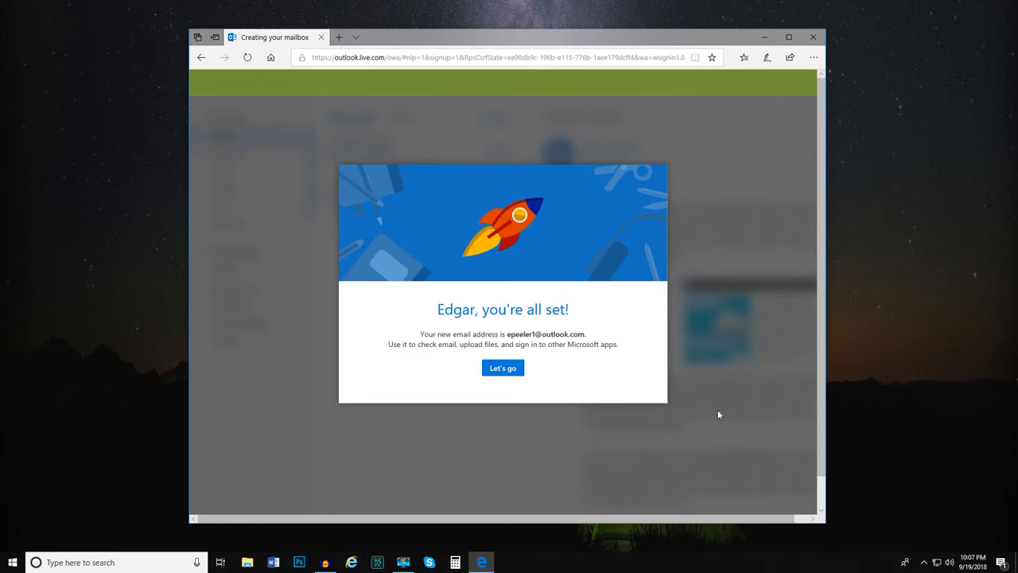
pyautogui.click(503, 368)
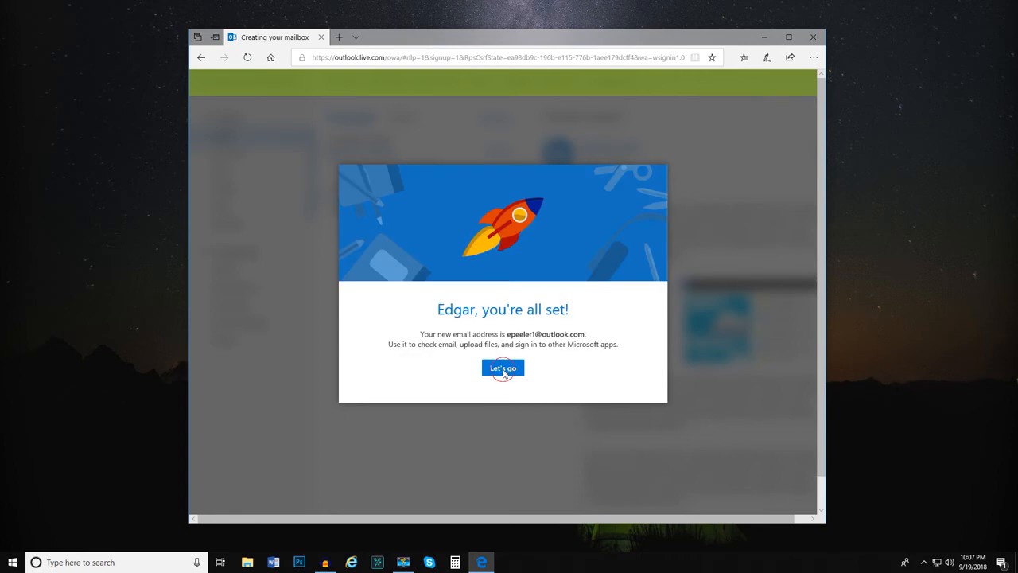
pyautogui.click(503, 369)
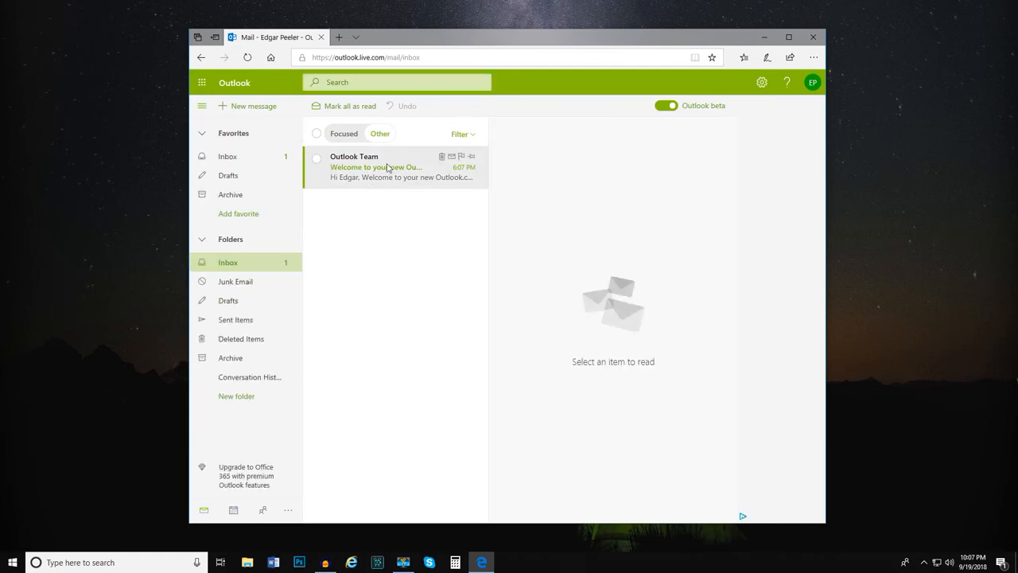
# - View the My Account details panel from the profile icon and close it
pyautogui.click(785, 82)
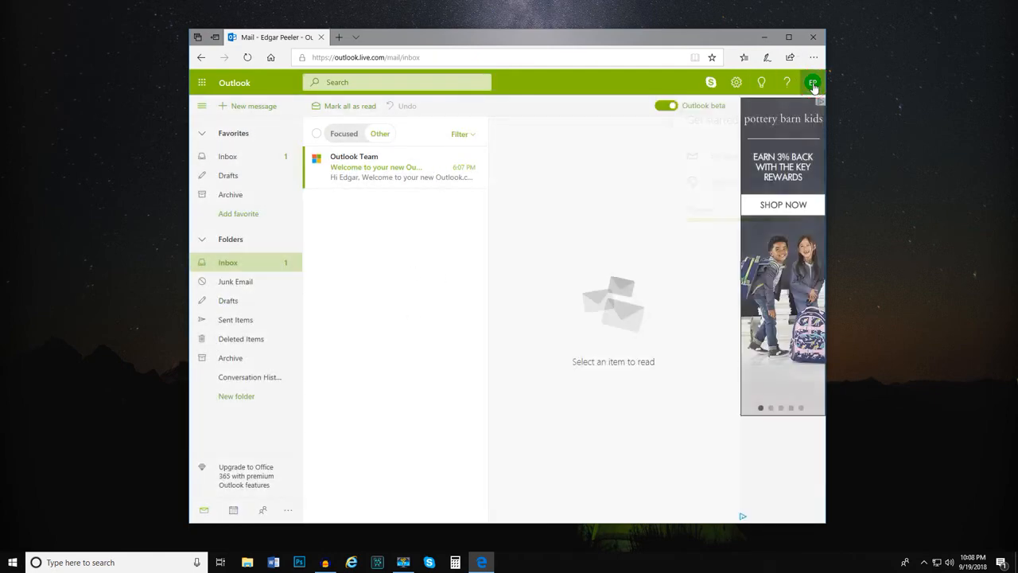
pyautogui.click(812, 83)
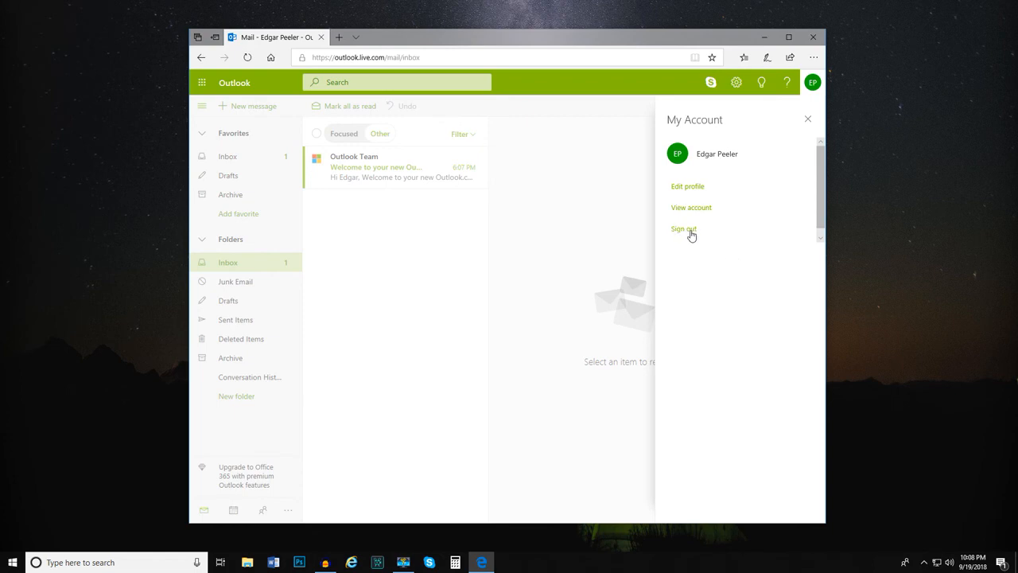
pyautogui.click(808, 118)
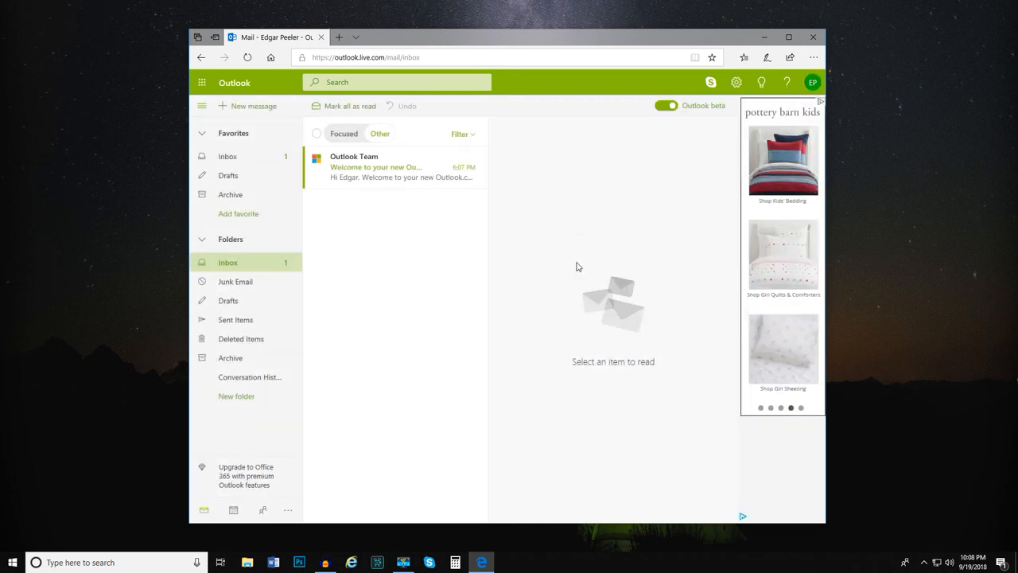
# - Read the Outlook Team welcome email in the new inbox
pyautogui.click(379, 167)
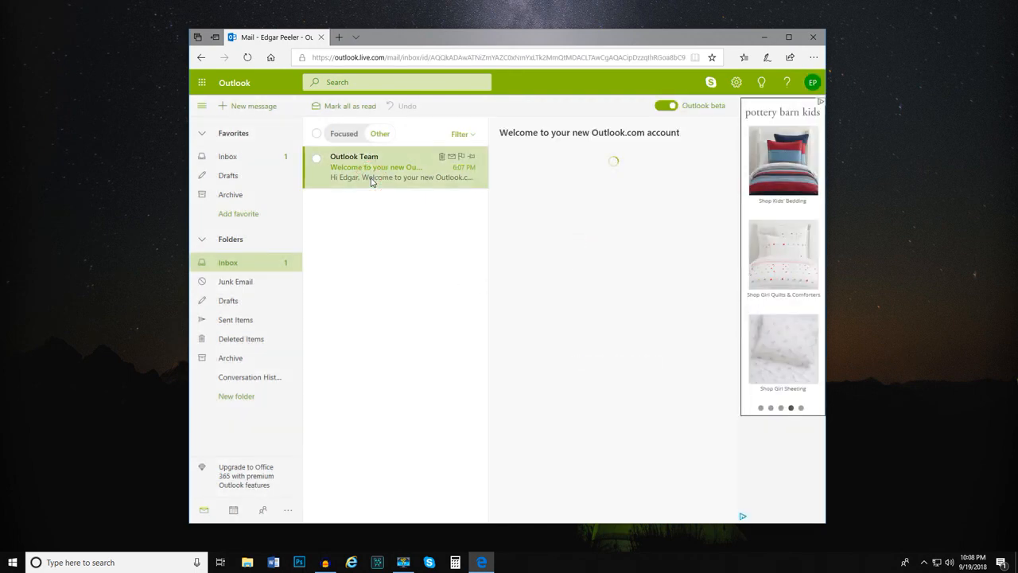
pyautogui.click(374, 167)
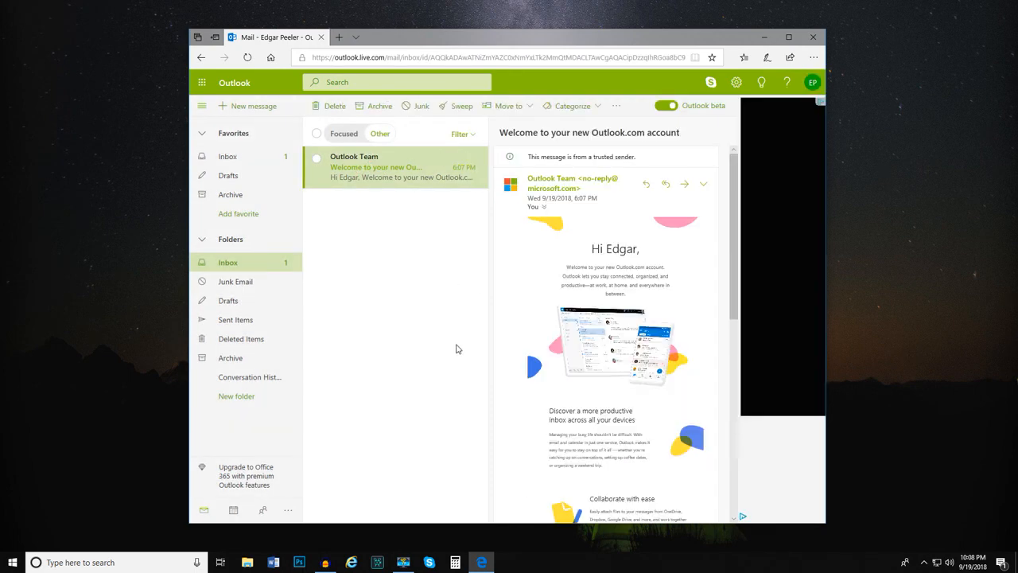